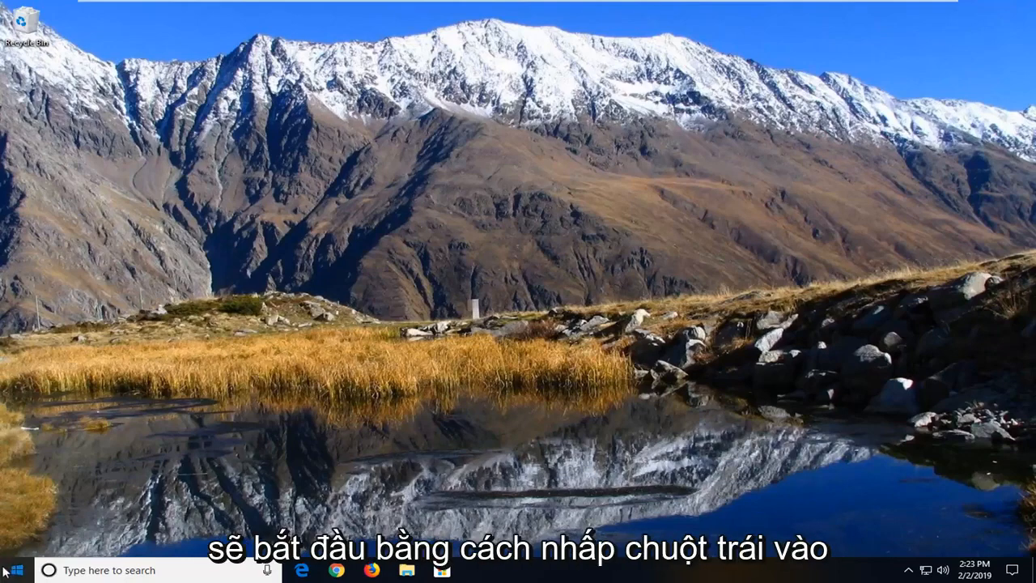
# Launch the Settings app from the Start menu
pyautogui.click(12, 570)
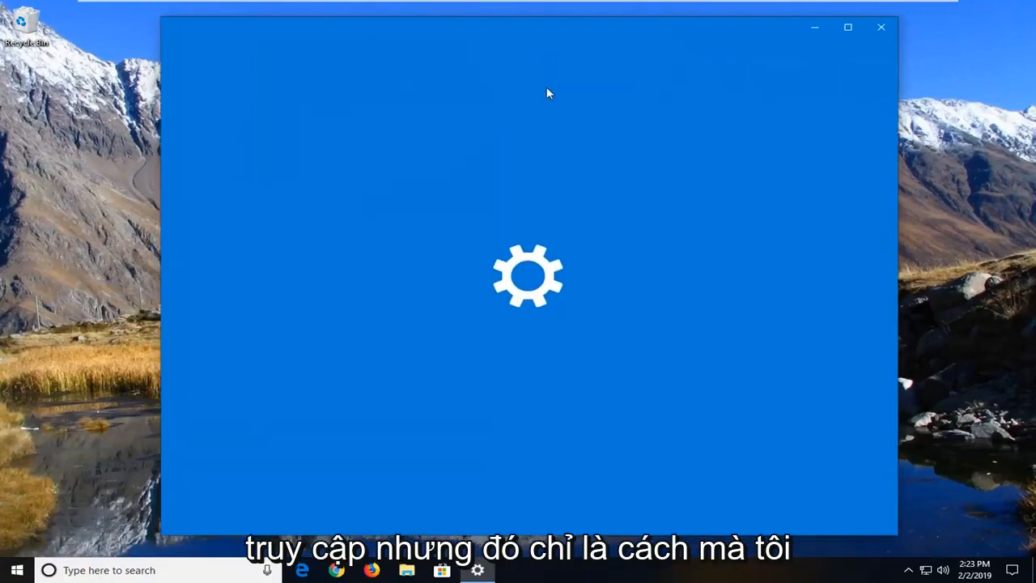
pyautogui.moveTo(567, 204)
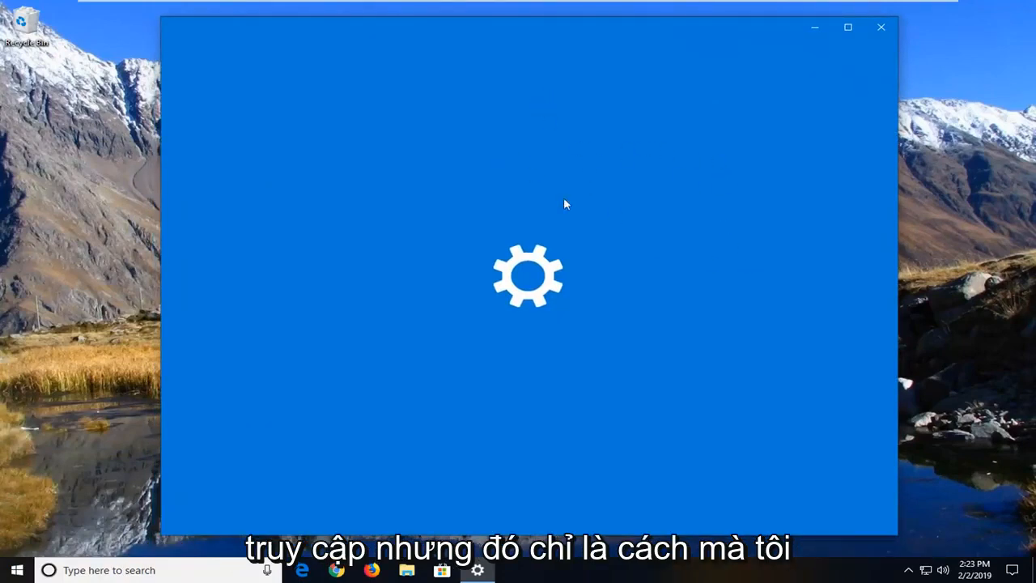
pyautogui.moveTo(765, 235)
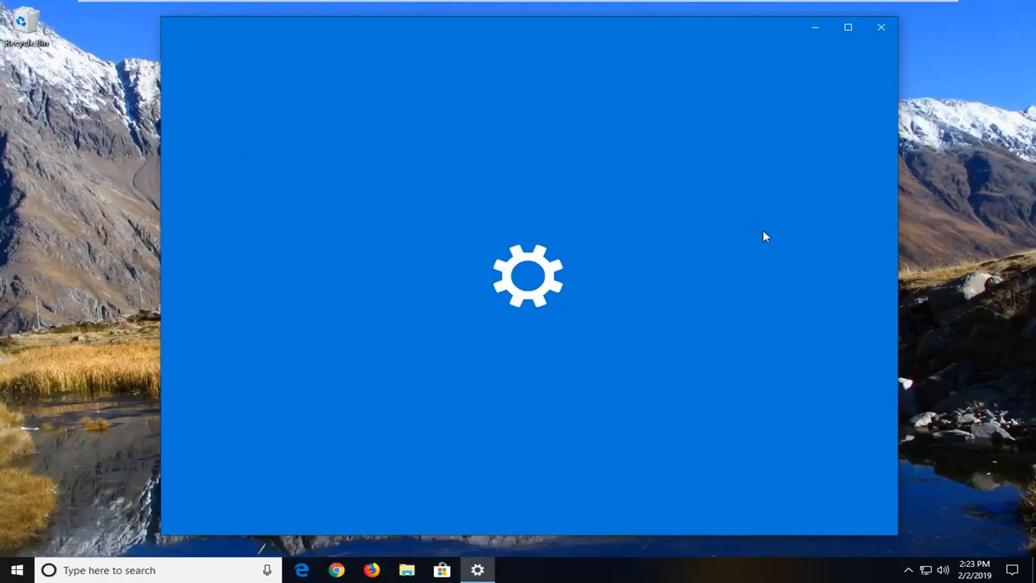
pyautogui.moveTo(284, 231)
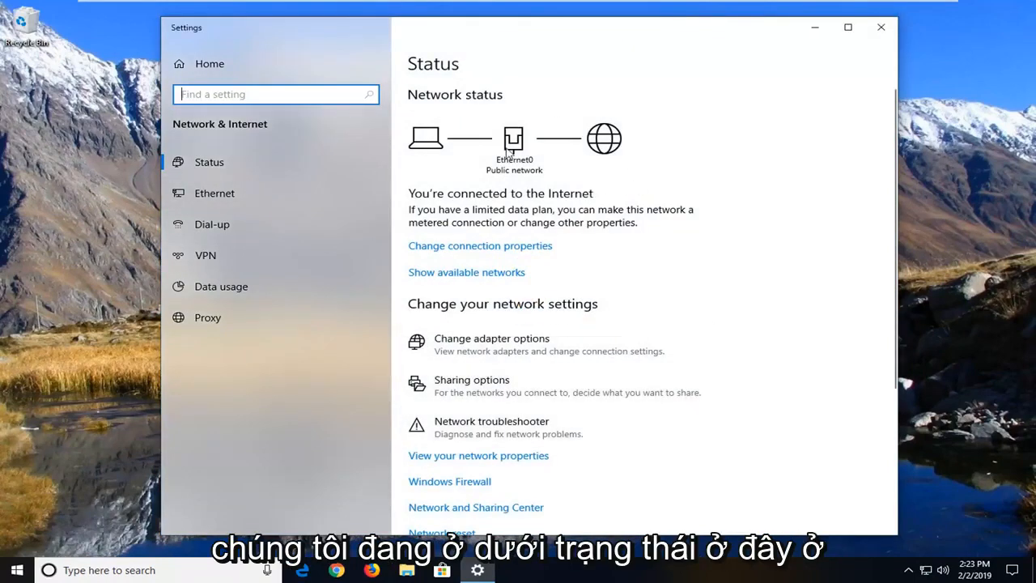
# Go to Network reset from the Status page and choose Reset now
pyautogui.scroll(-3)
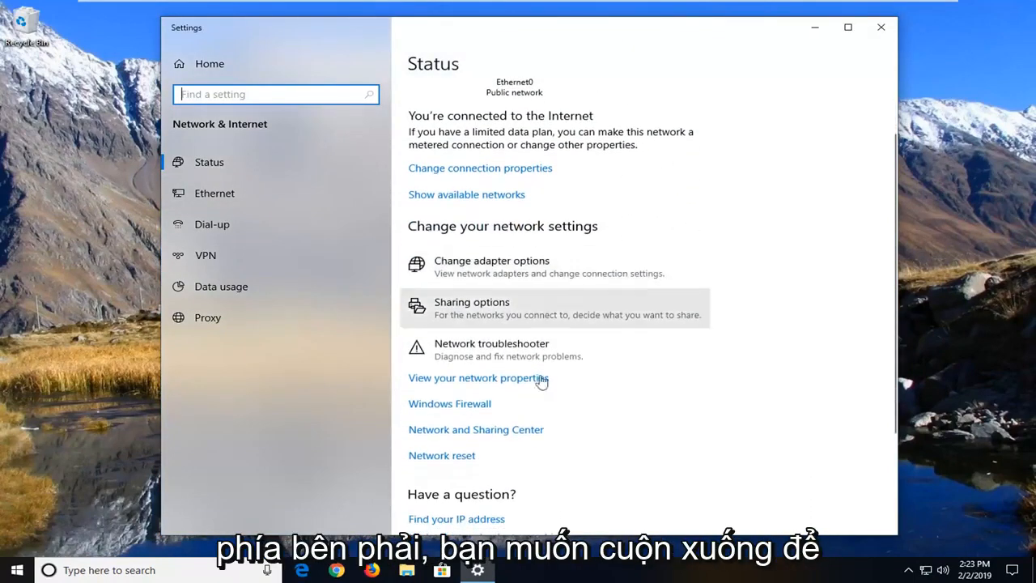
pyautogui.moveTo(427, 461)
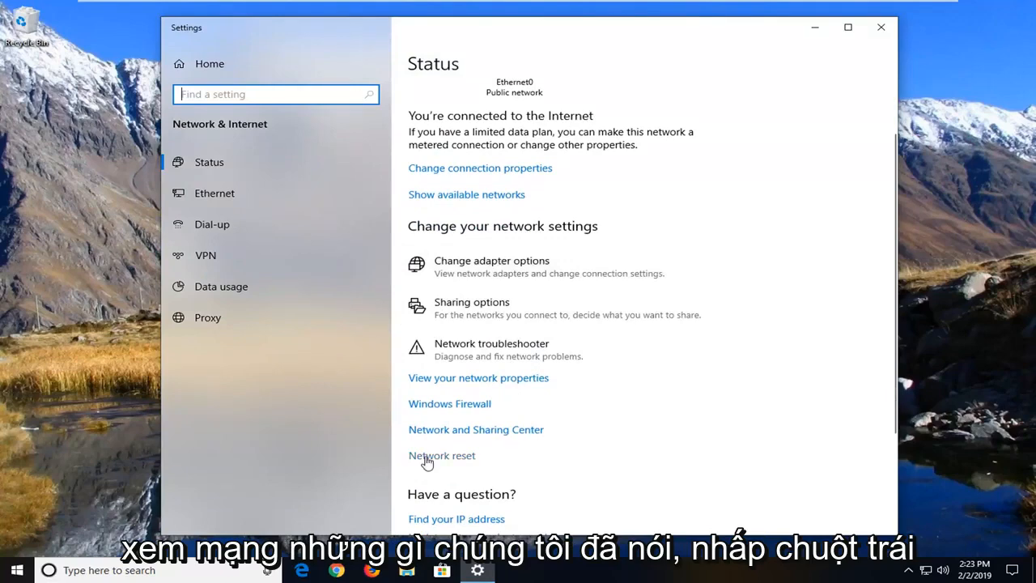
pyautogui.click(441, 455)
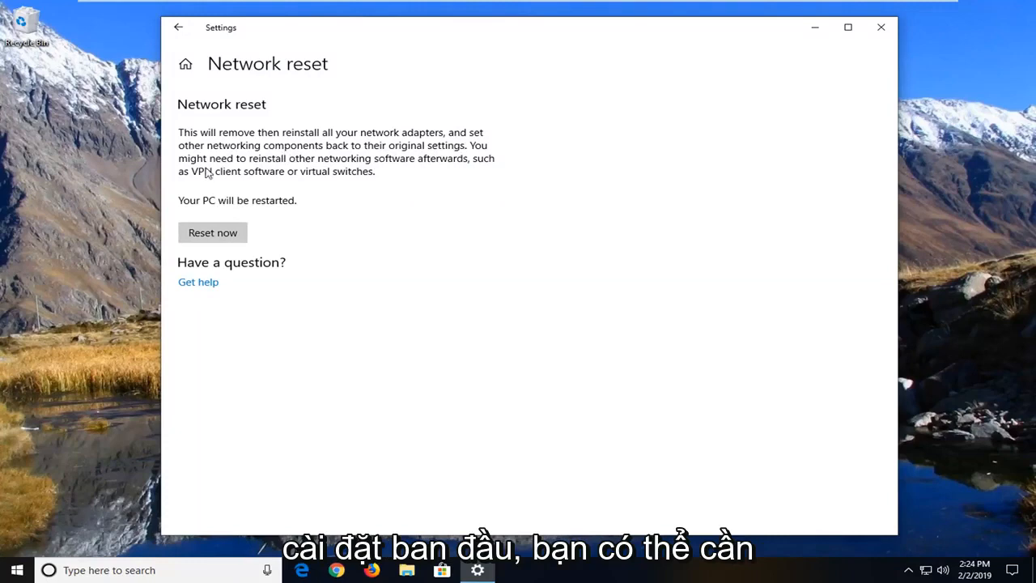
pyautogui.moveTo(364, 168)
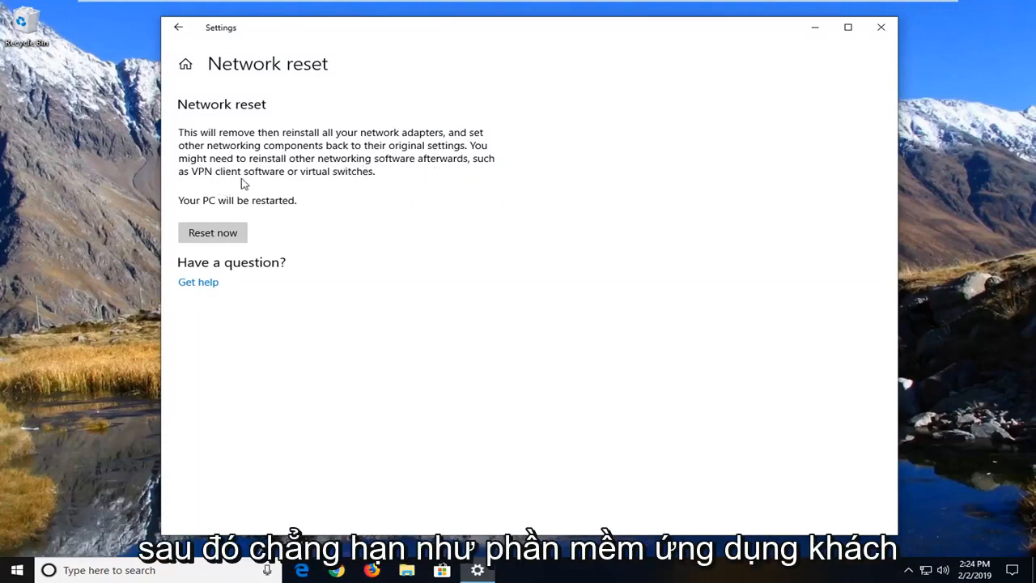
pyautogui.moveTo(371, 184)
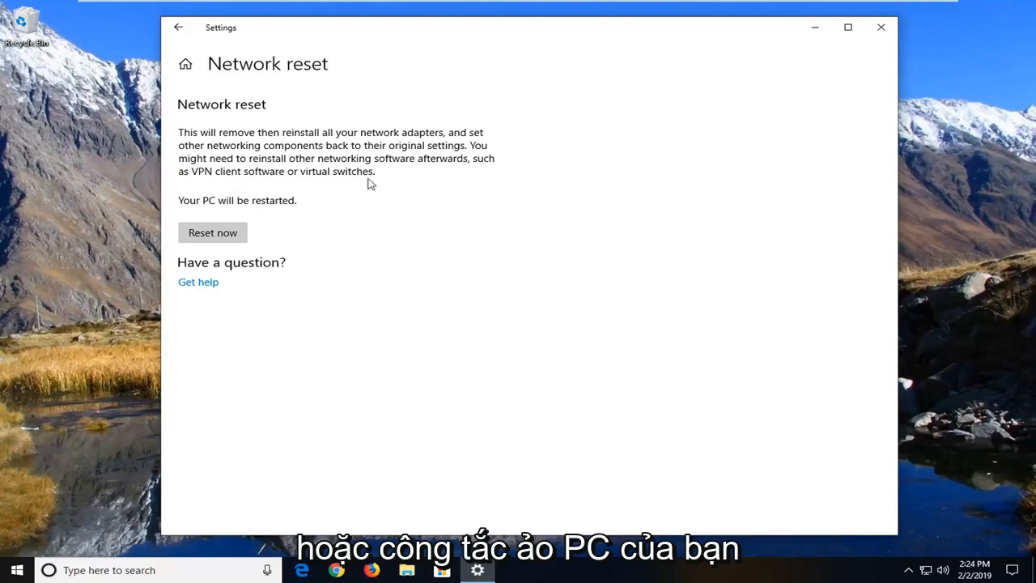
pyautogui.moveTo(294, 204)
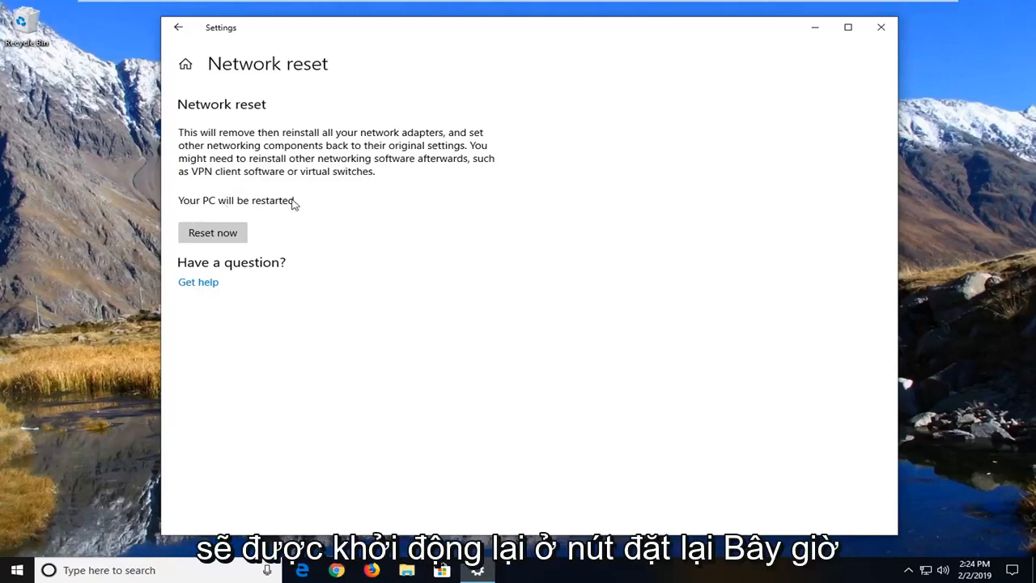
pyautogui.click(212, 232)
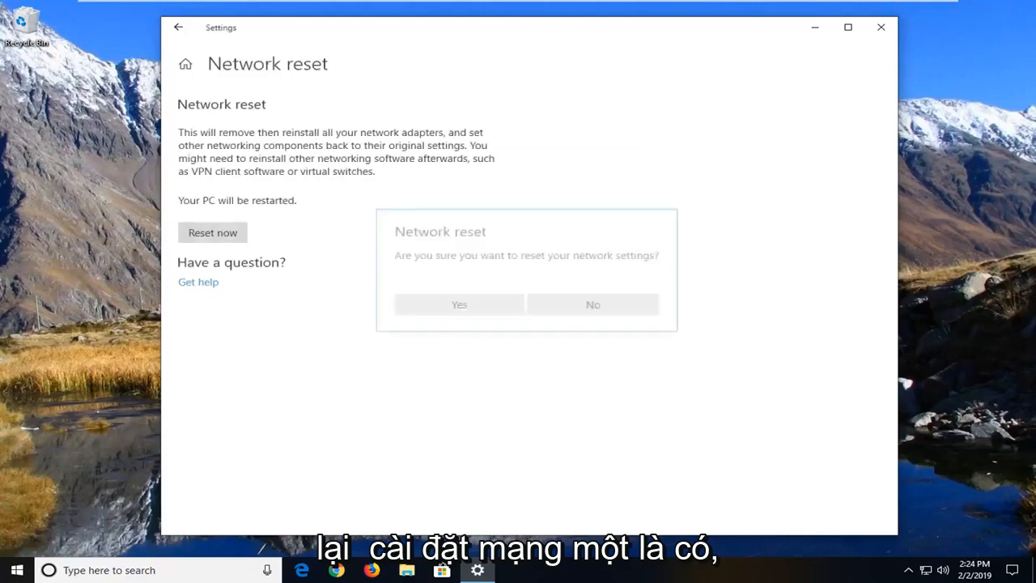
# Confirm resetting the network settings with Yes
pyautogui.click(593, 304)
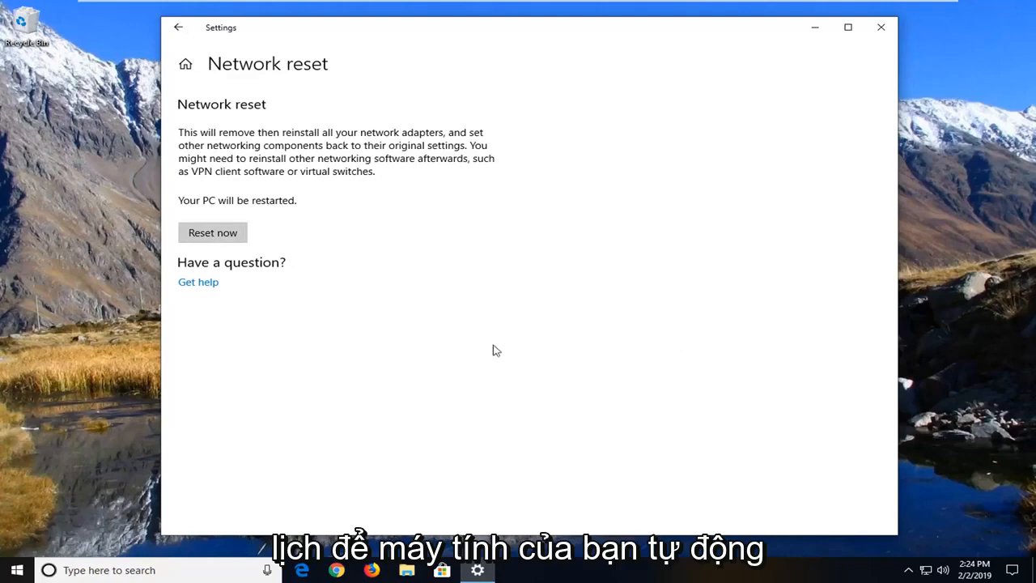
pyautogui.moveTo(267, 288)
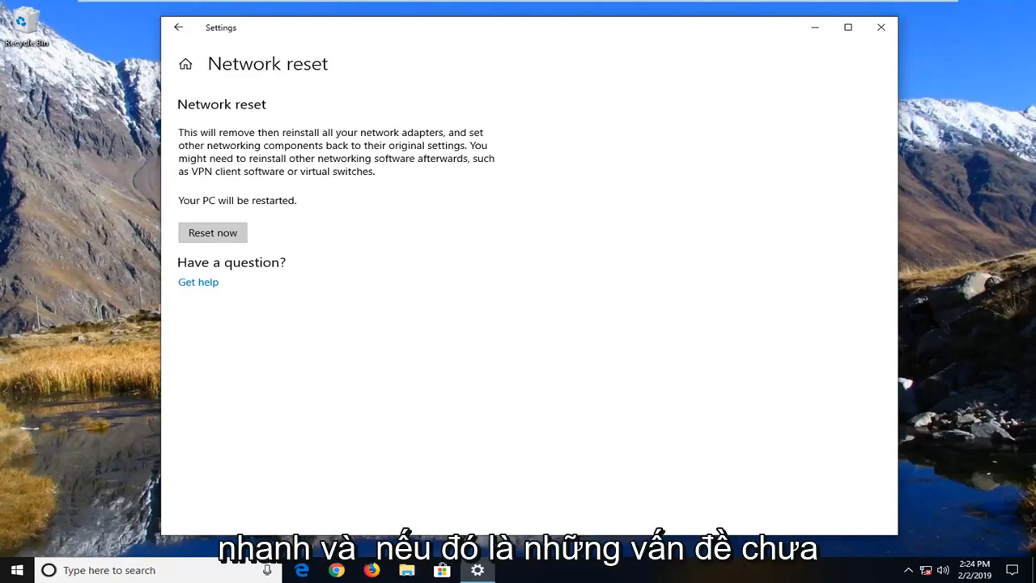
pyautogui.click(212, 233)
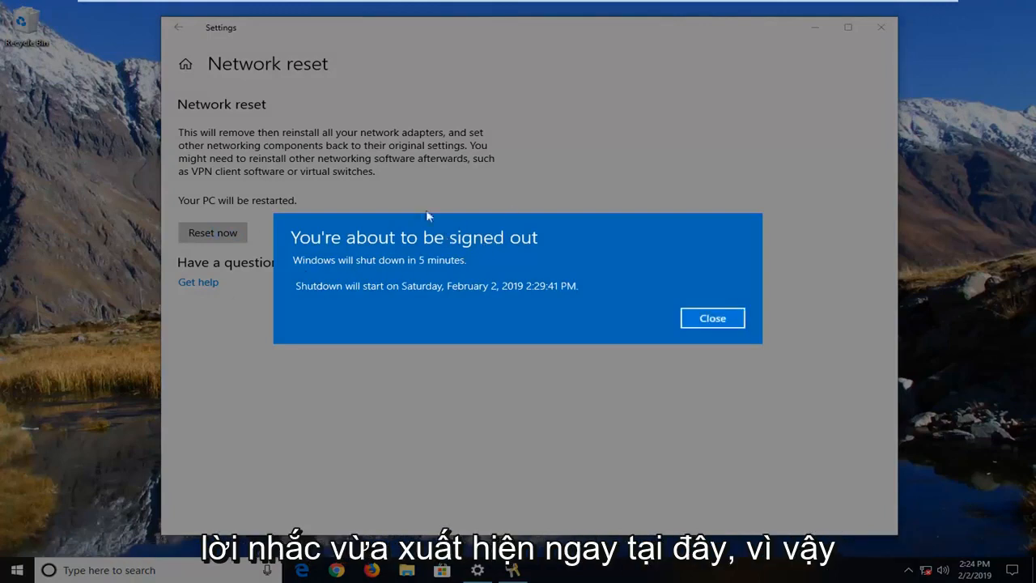
pyautogui.moveTo(671, 316)
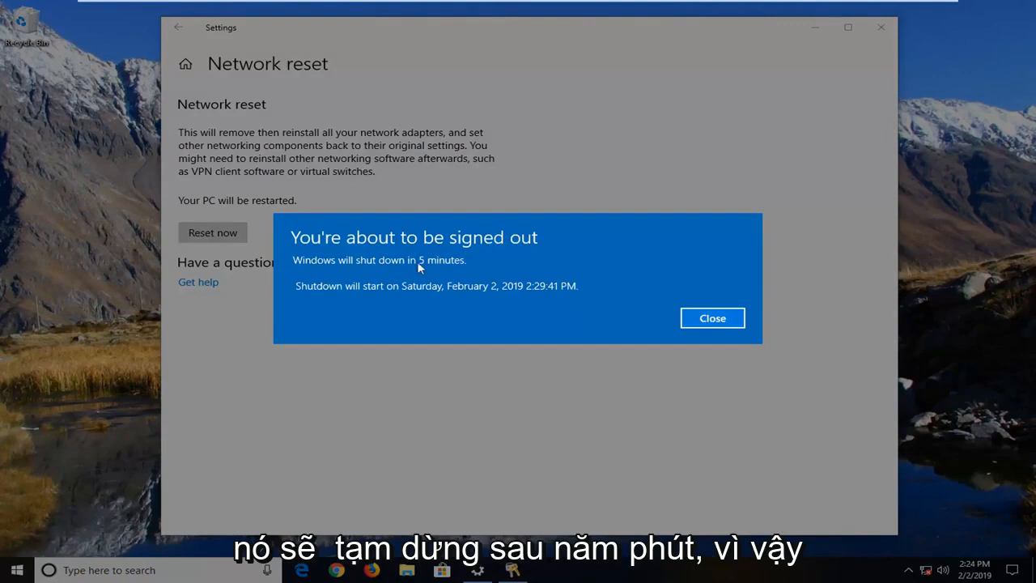
# Close the 'You're about to be signed out' five-minute notice
pyautogui.click(712, 317)
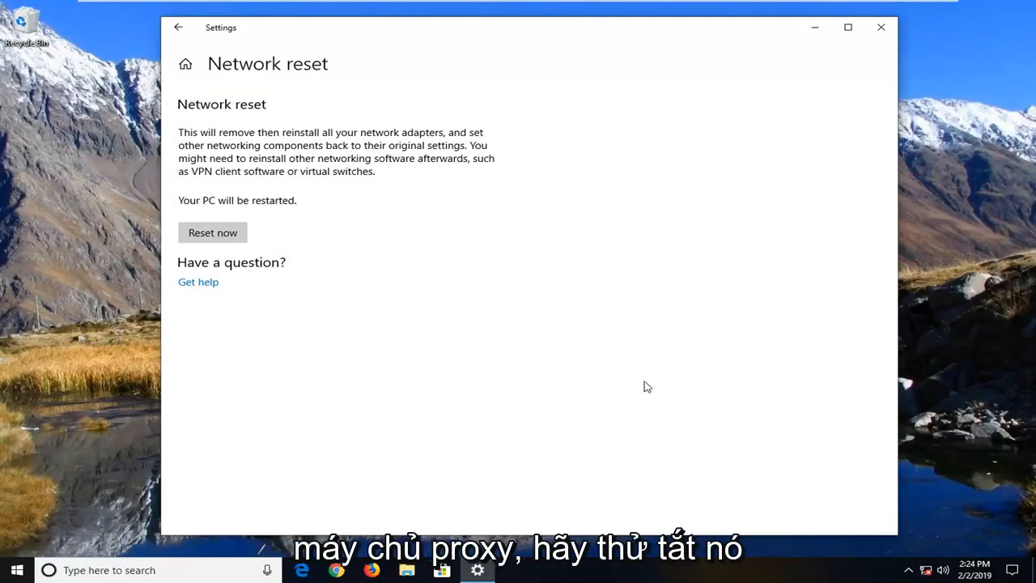
pyautogui.moveTo(579, 470)
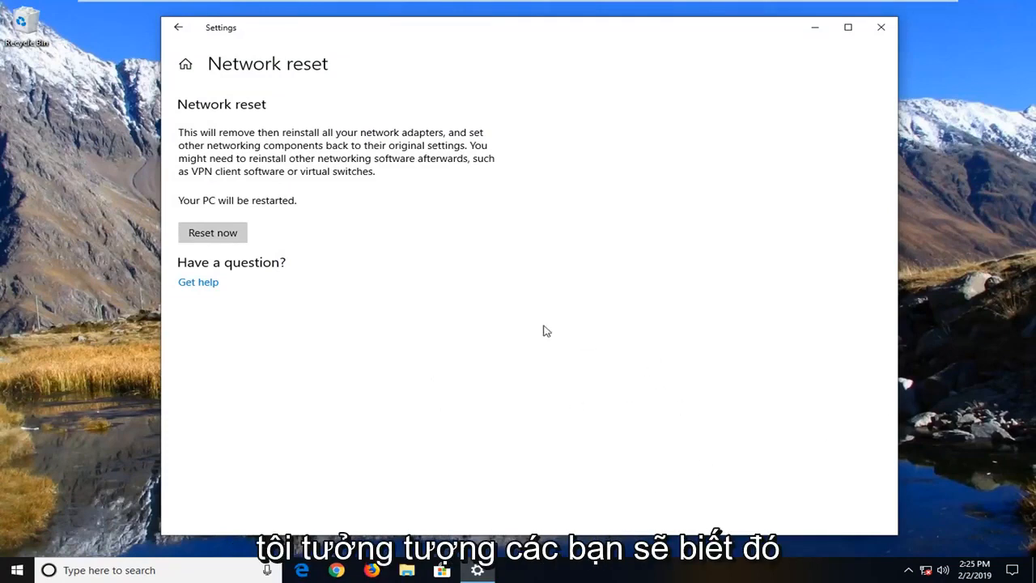
pyautogui.moveTo(511, 364)
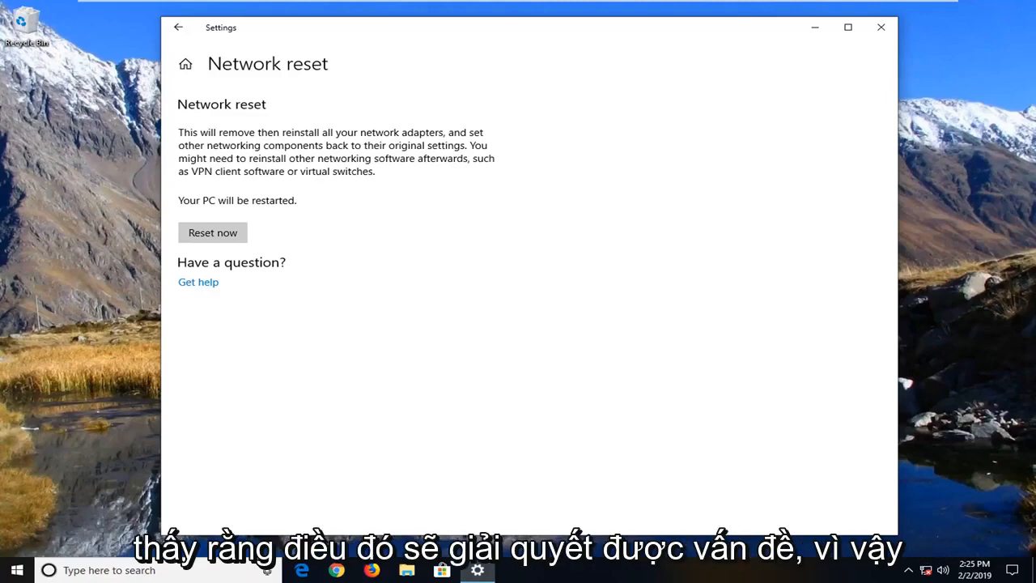
# Close the Settings window to return to the desktop
pyautogui.click(881, 27)
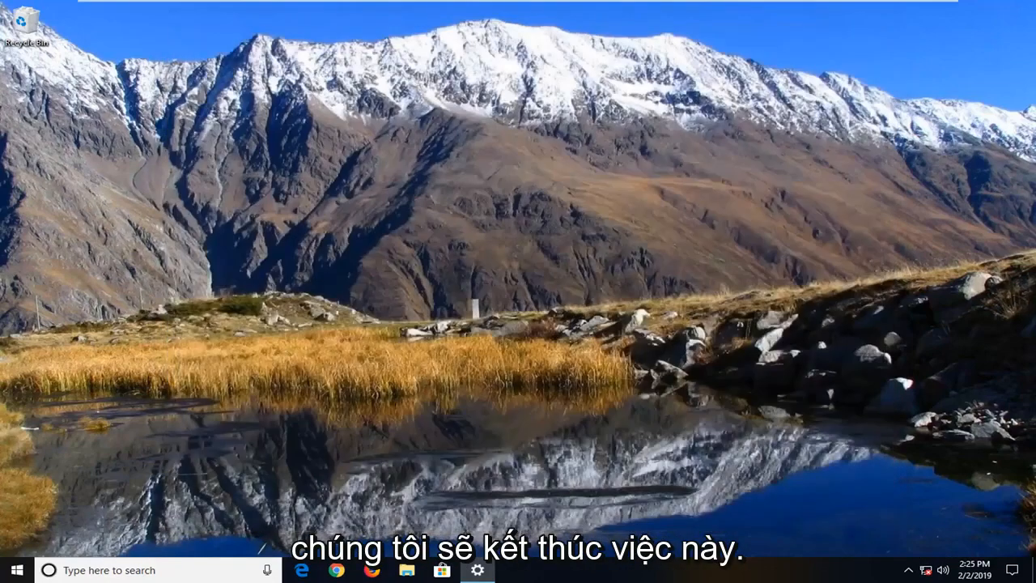